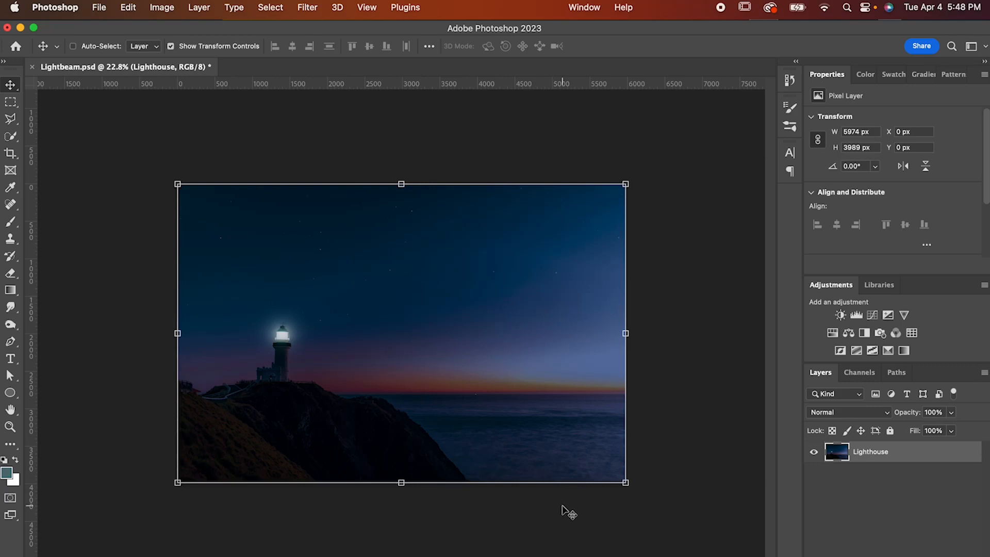
pyautogui.moveTo(590, 536)
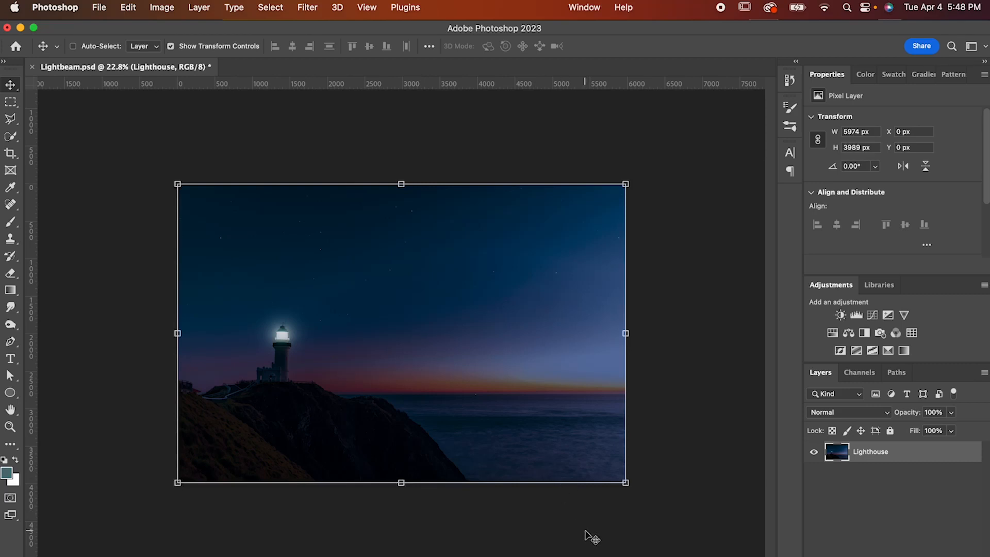
pyautogui.moveTo(271, 372)
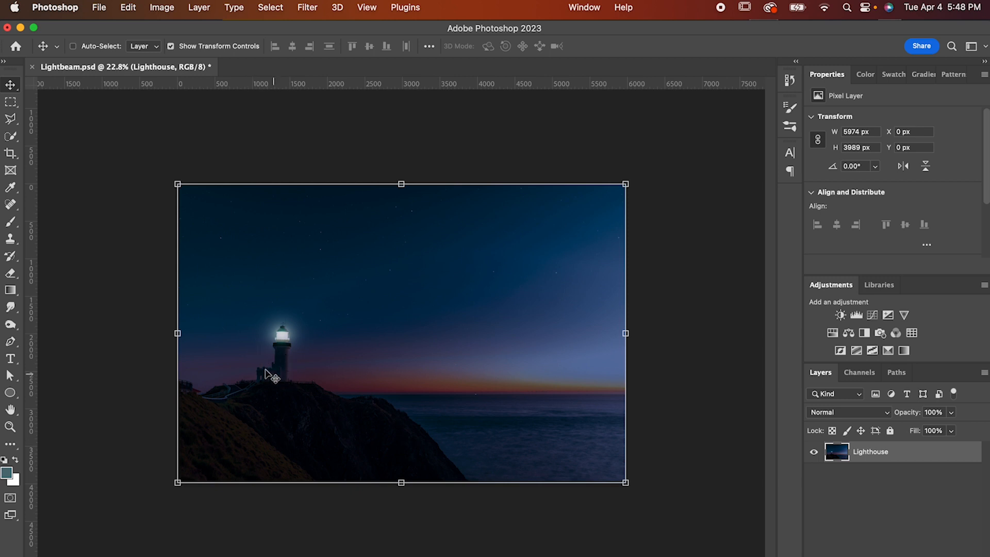
pyautogui.moveTo(282, 384)
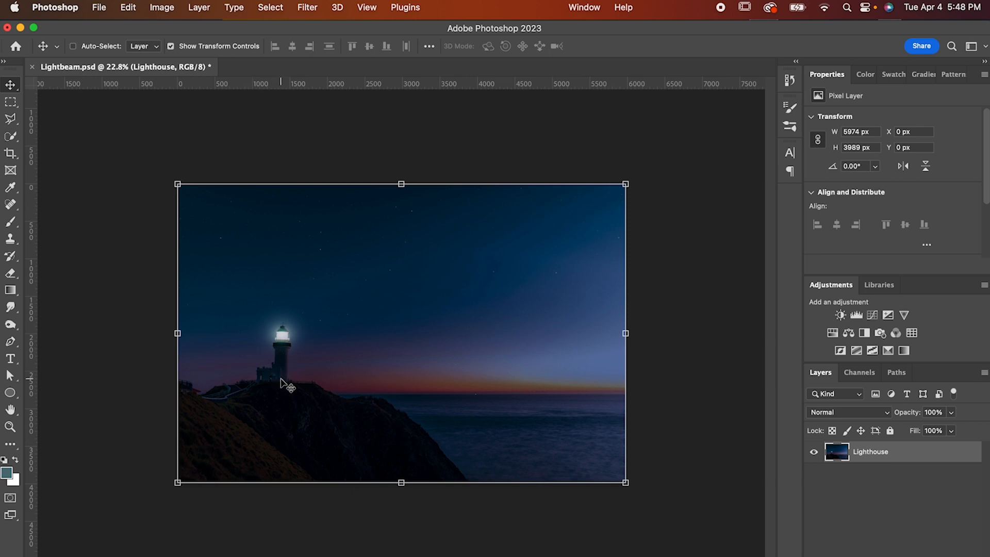
pyautogui.moveTo(288, 383)
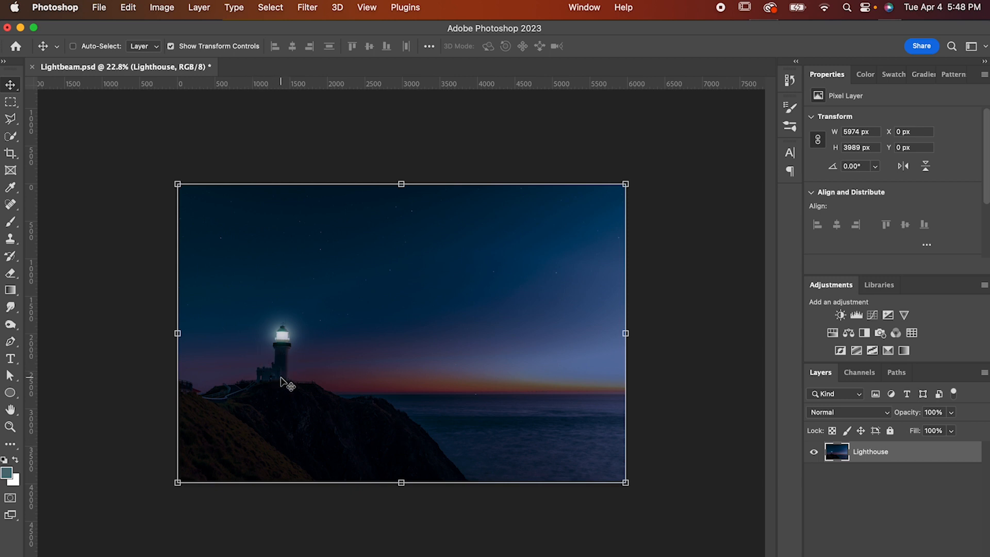
pyautogui.moveTo(929, 555)
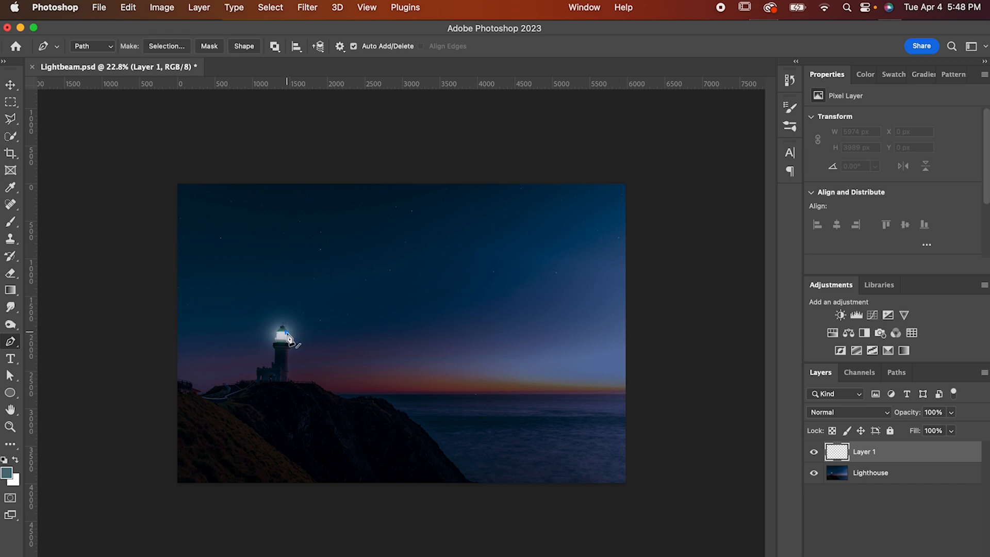
# Outline the wedge-shaped beam from the lighthouse lamp toward the right edge
pyautogui.moveTo(285, 331); pyautogui.dragTo(652, 316)
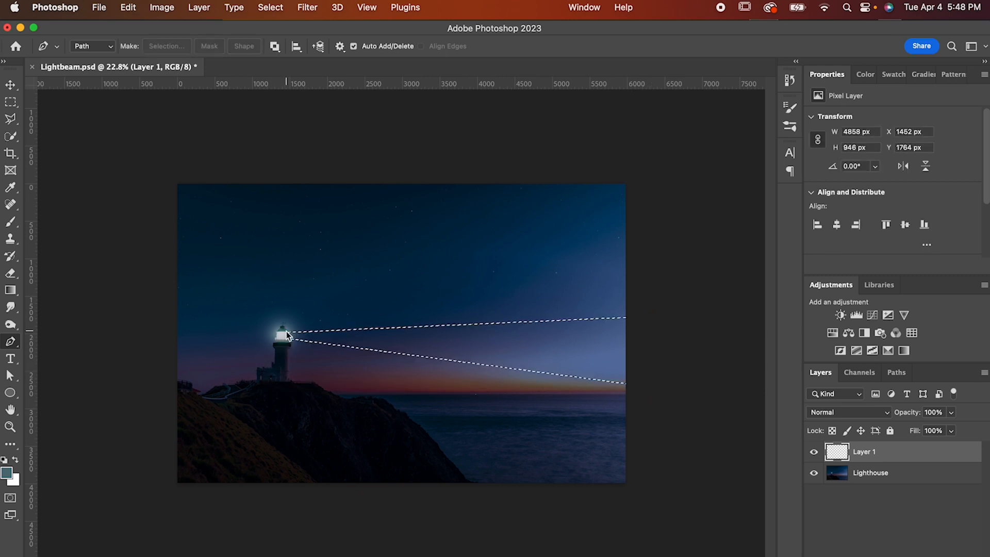
pyautogui.moveTo(500, 369)
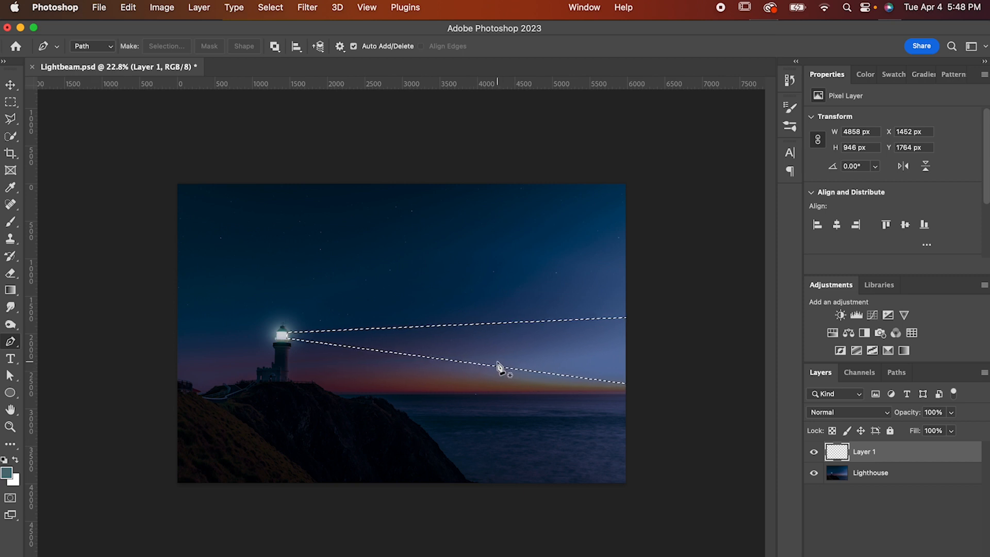
# With the Gradient tool, set the first colour stop to white (ffffff) in the Gradient Editor
pyautogui.click(10, 290)
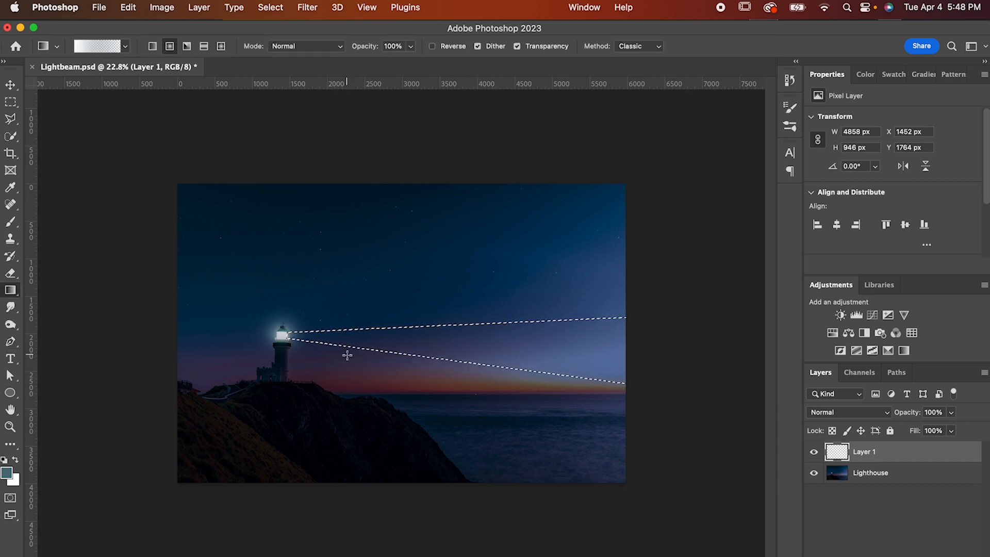
pyautogui.moveTo(114, 68)
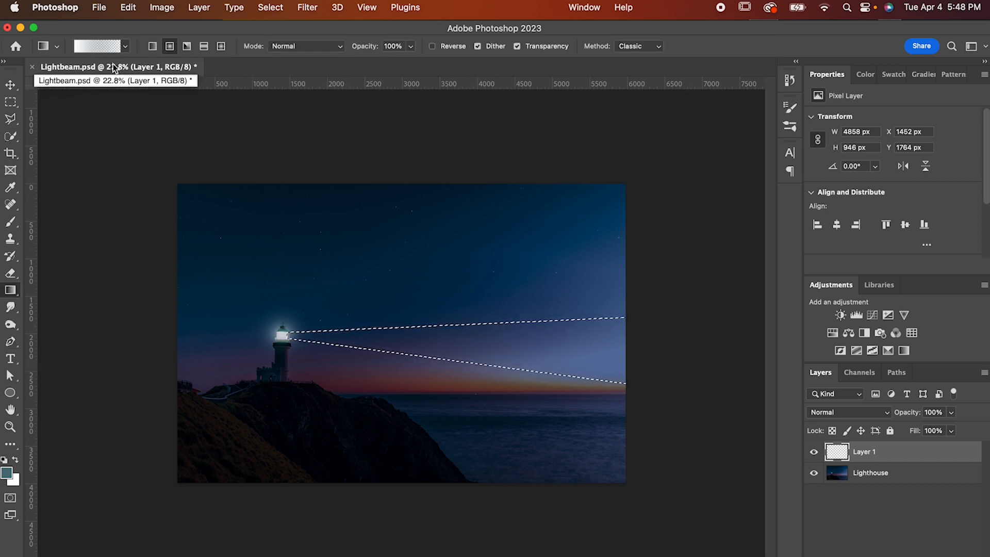
pyautogui.click(96, 45)
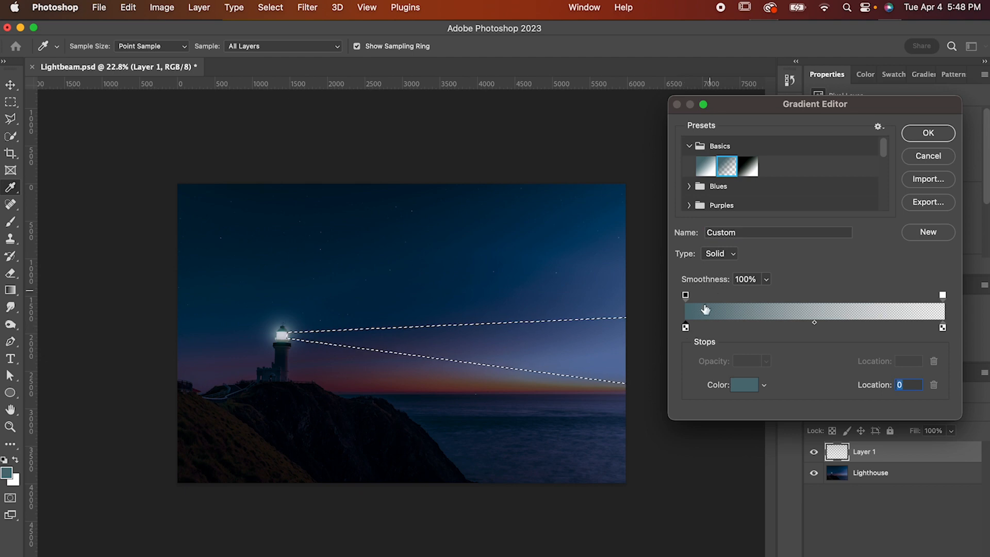
pyautogui.click(745, 385)
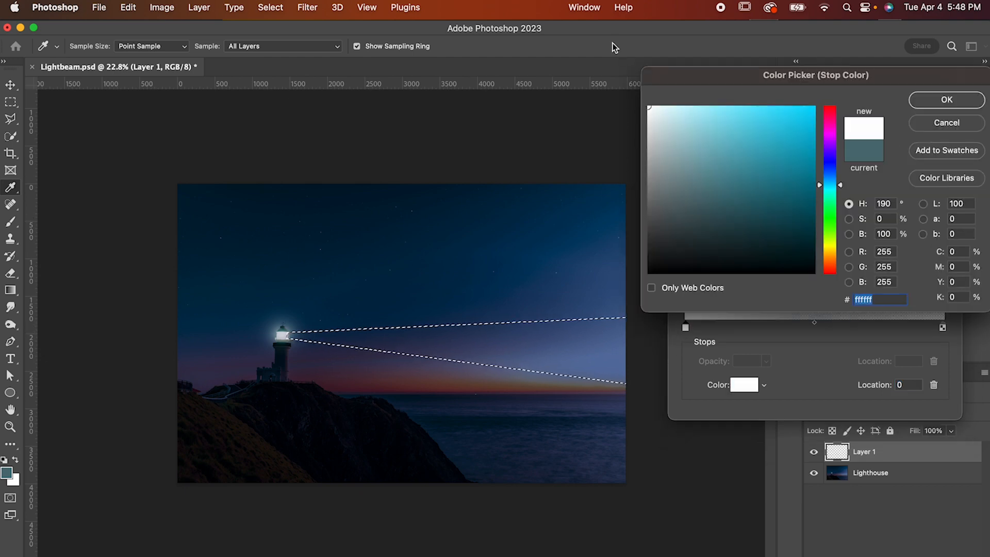
pyautogui.click(946, 100)
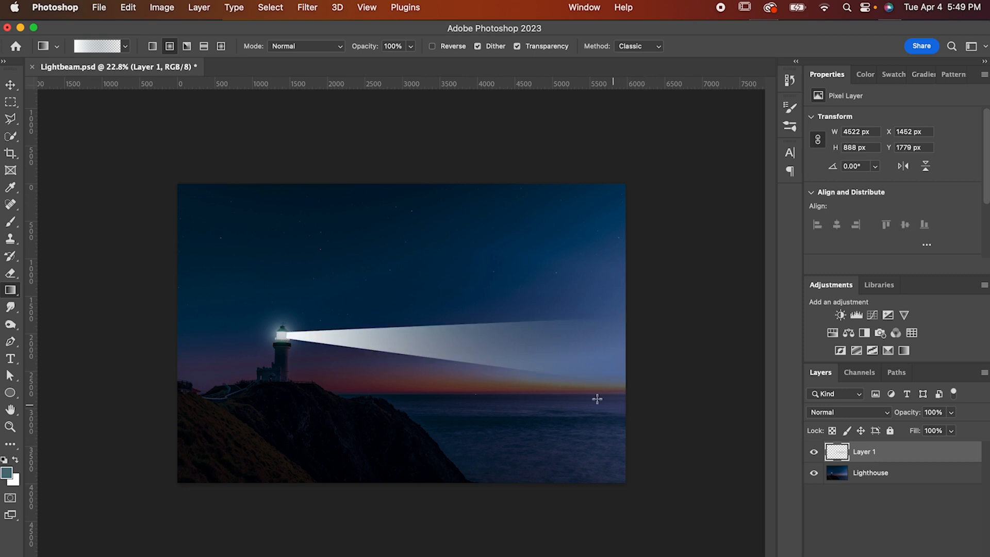
# Convert the beam layer to a Smart Object and soften it with a Gaussian Blur
pyautogui.rightClick(864, 450)
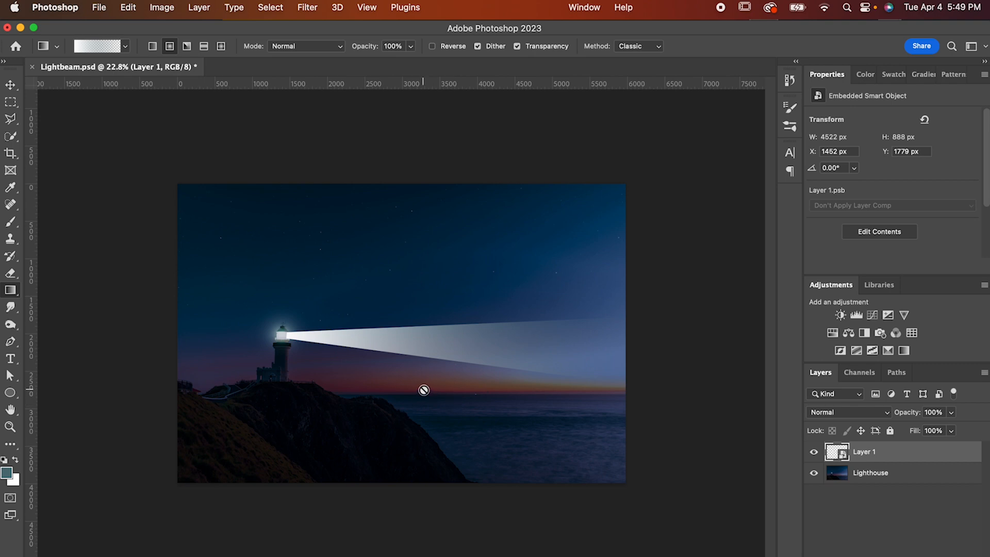
pyautogui.click(307, 7)
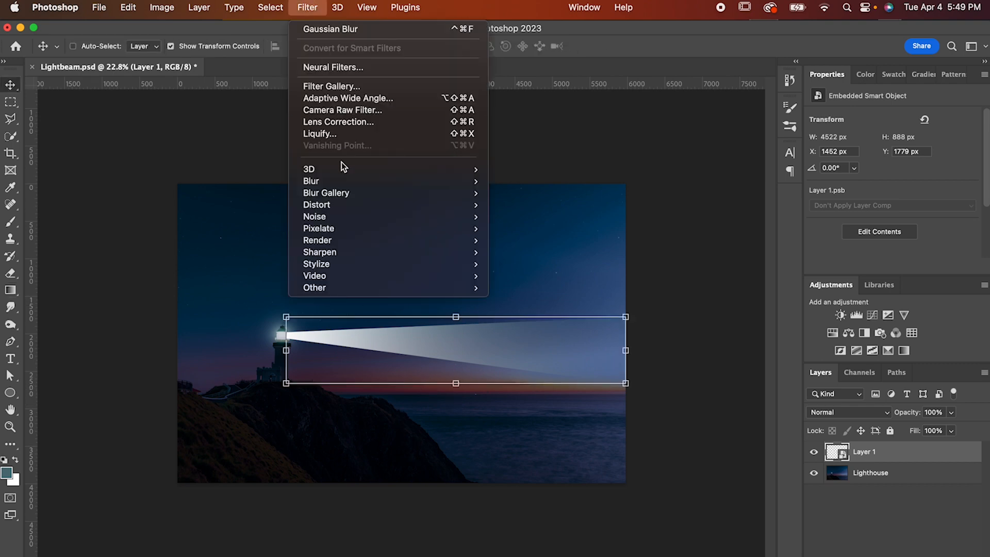
pyautogui.click(330, 29)
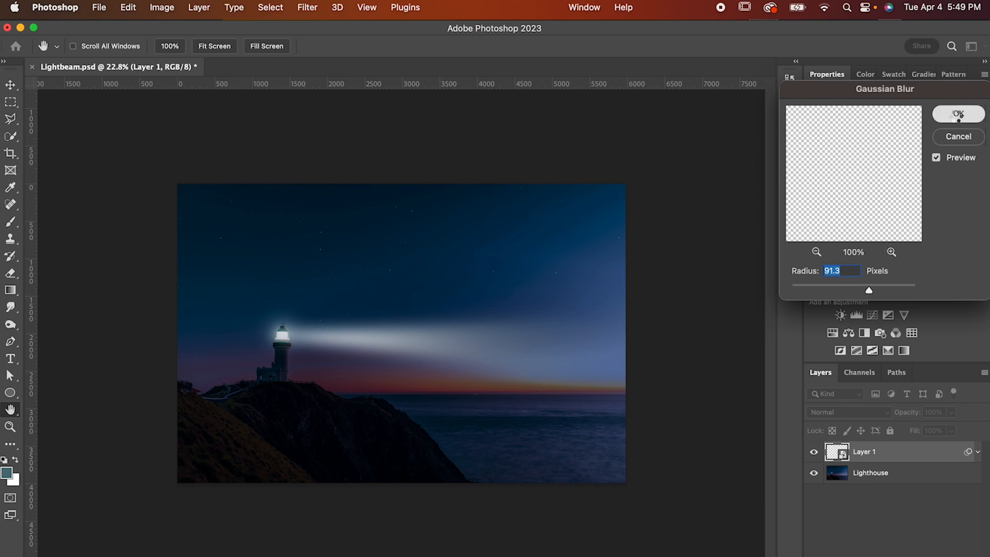
pyautogui.click(959, 114)
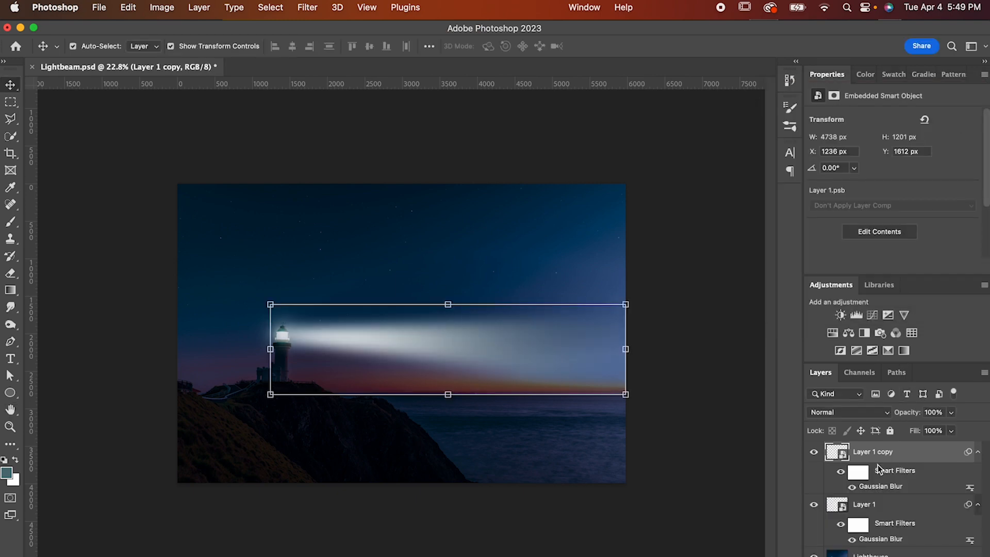
pyautogui.moveTo(449, 305)
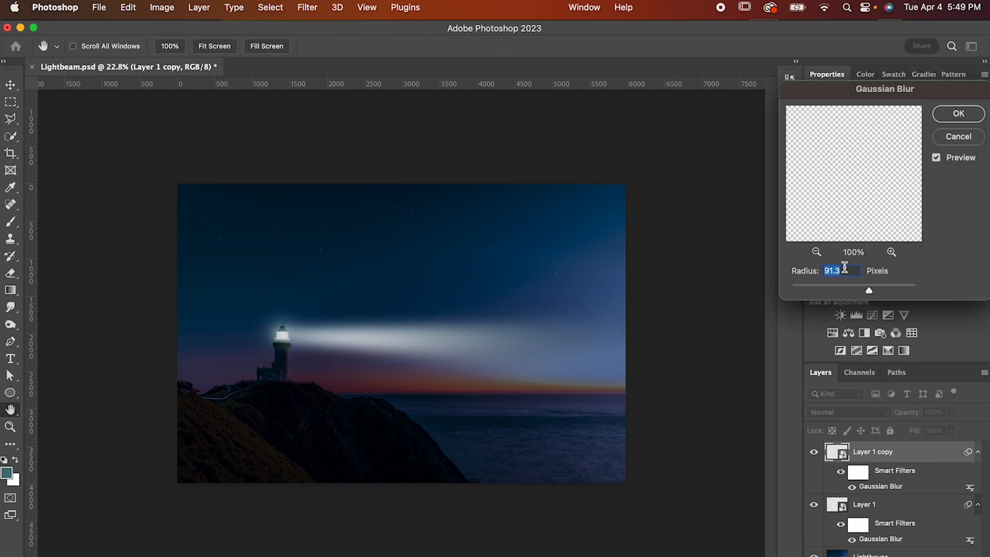
# Set the copy's Gaussian Blur radius to 40 pixels, then select the original beam layer
pyautogui.write('40')
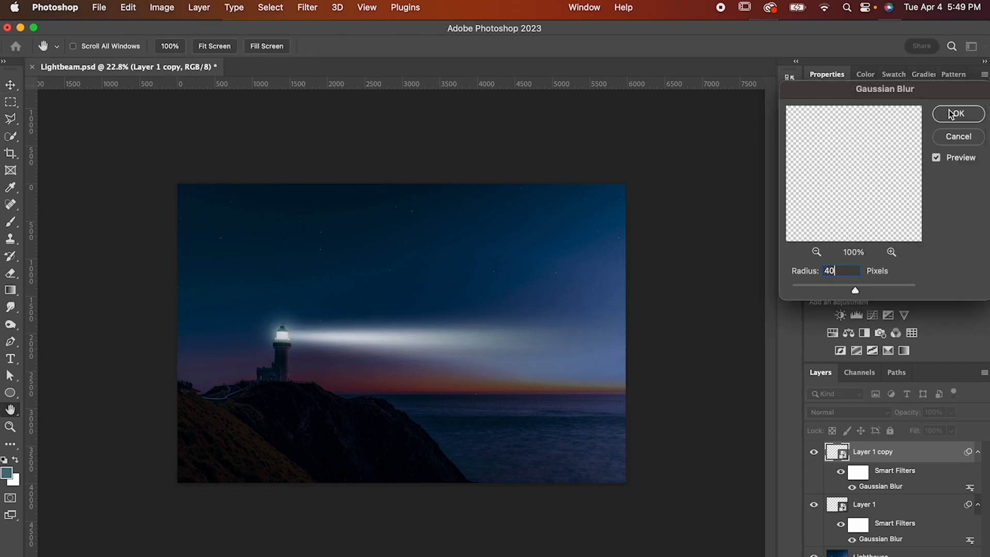
pyautogui.click(957, 113)
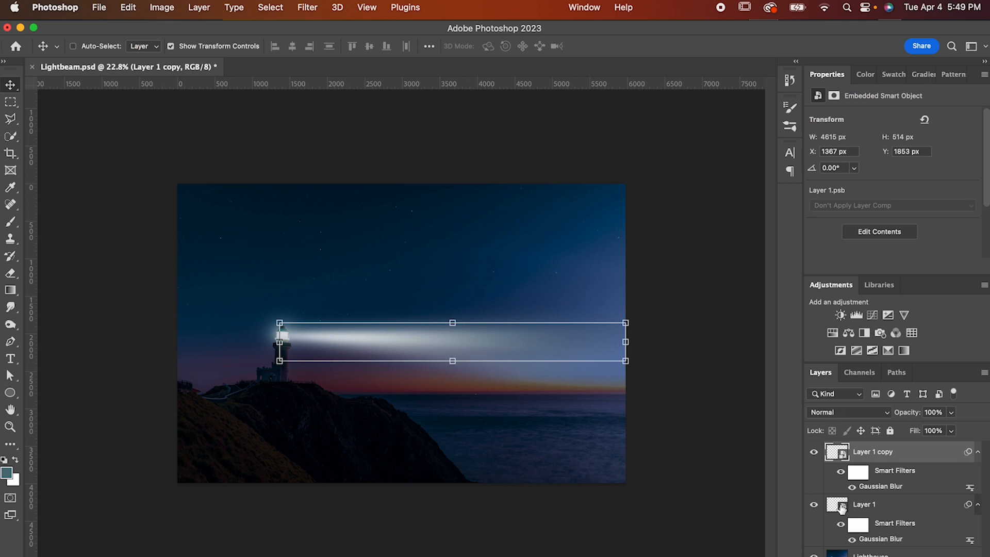
pyautogui.click(864, 504)
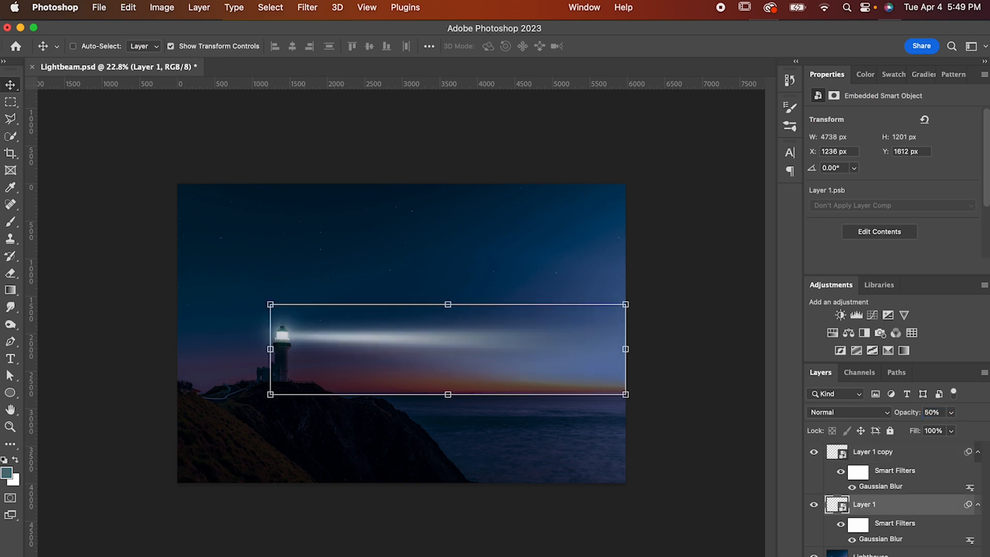